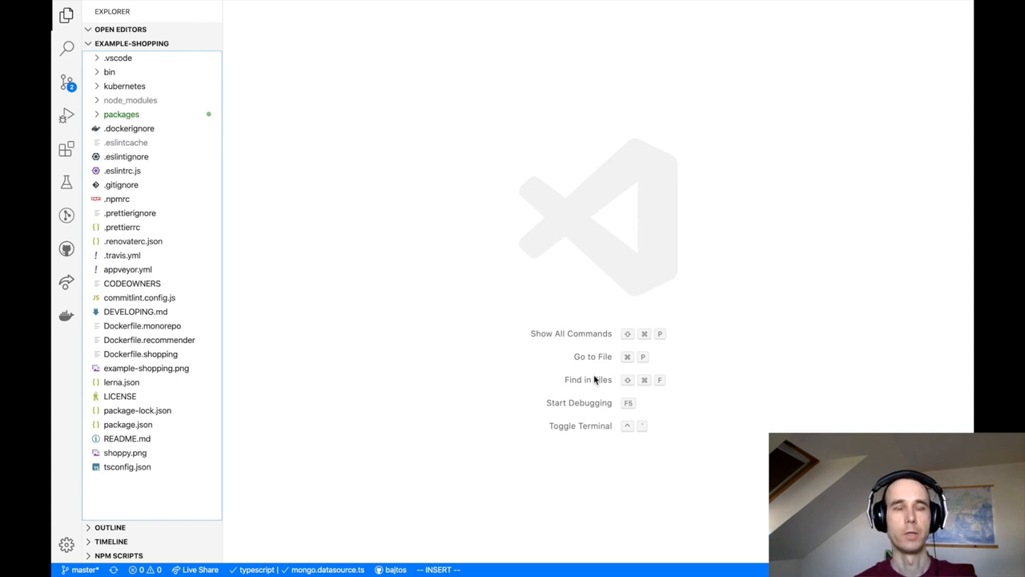
mouse_move(551, 455)
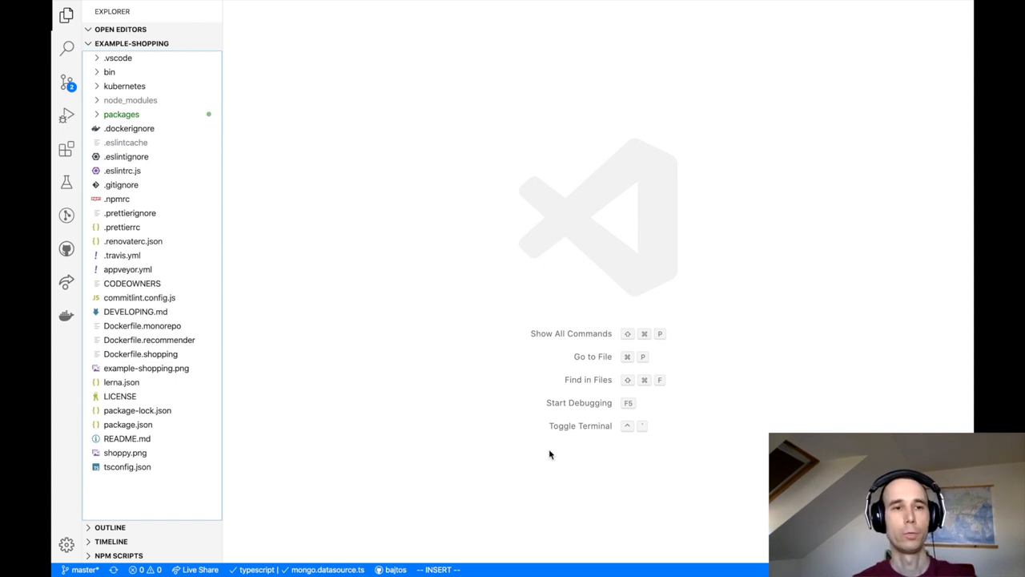
mouse_move(574, 371)
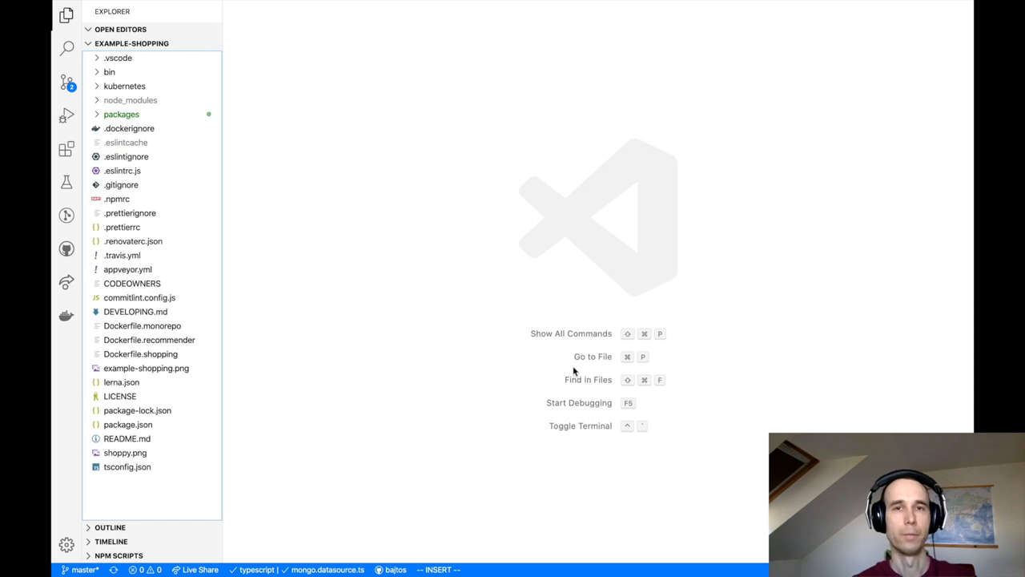
mouse_move(547, 362)
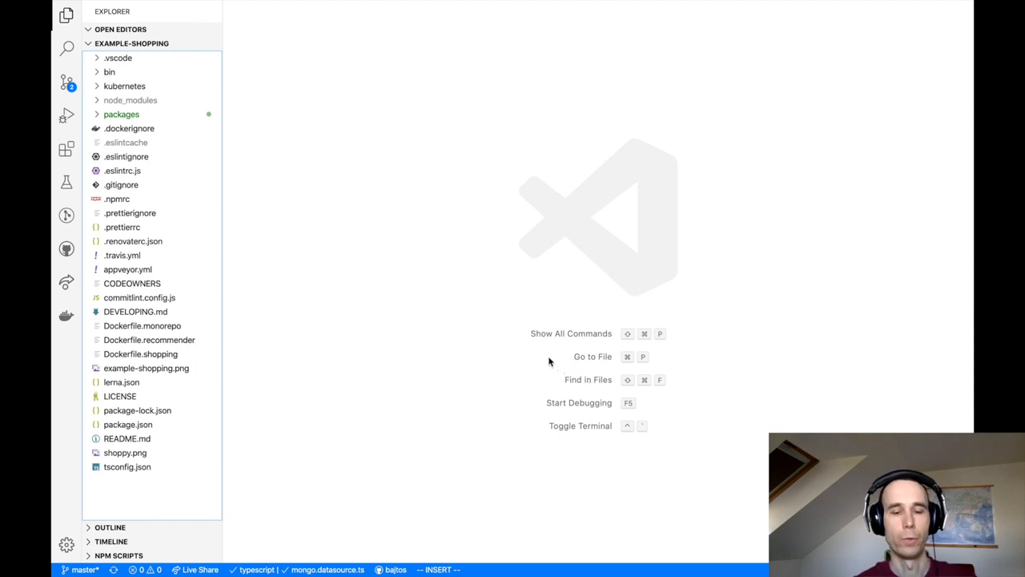
mouse_move(493, 359)
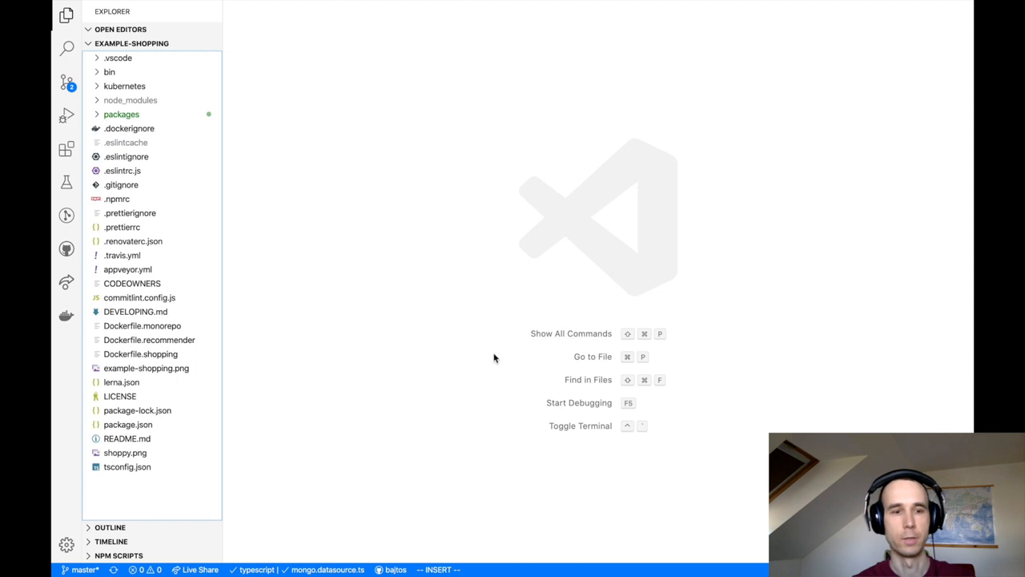
mouse_move(368, 260)
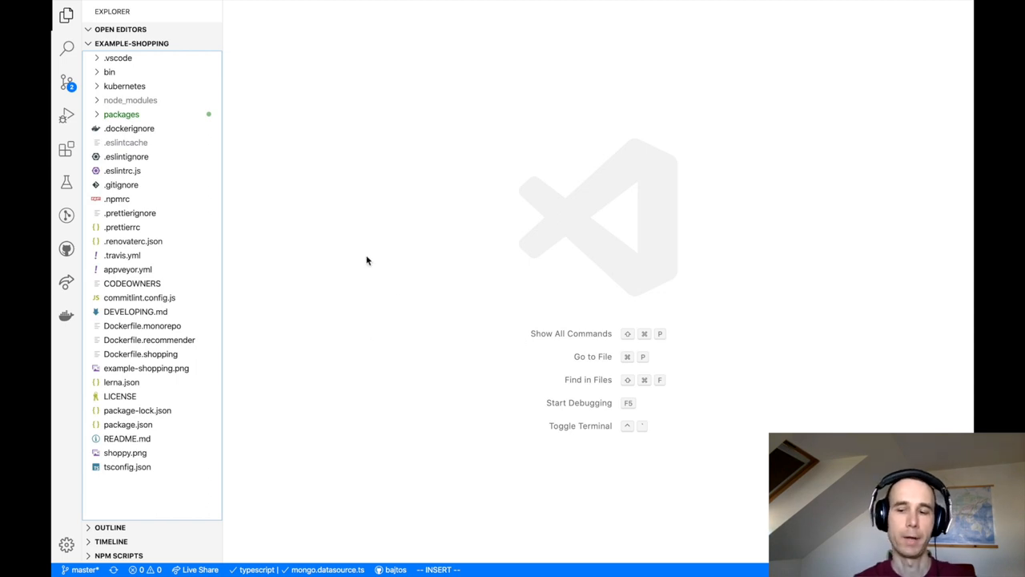
mouse_move(232, 221)
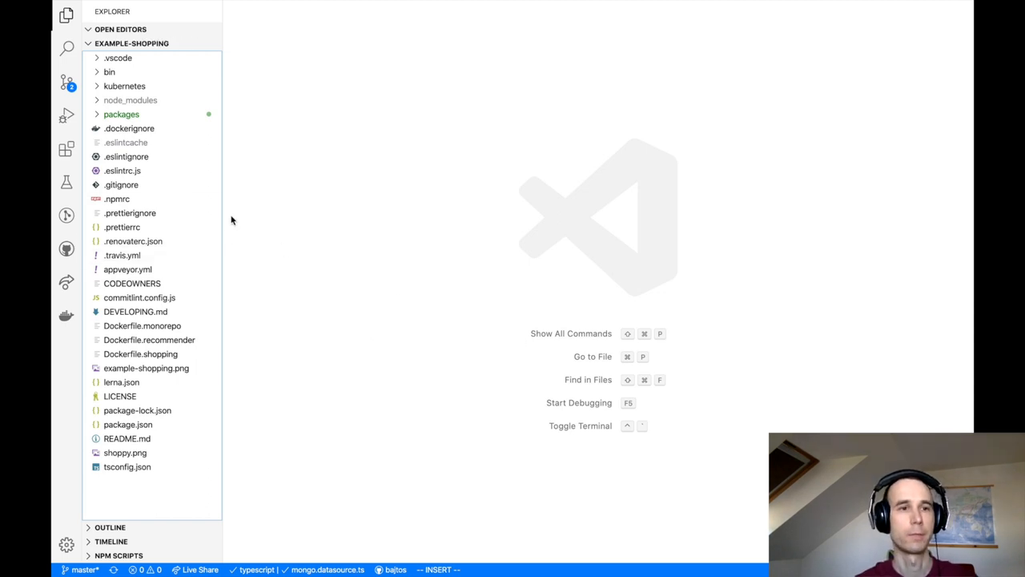
mouse_move(67, 150)
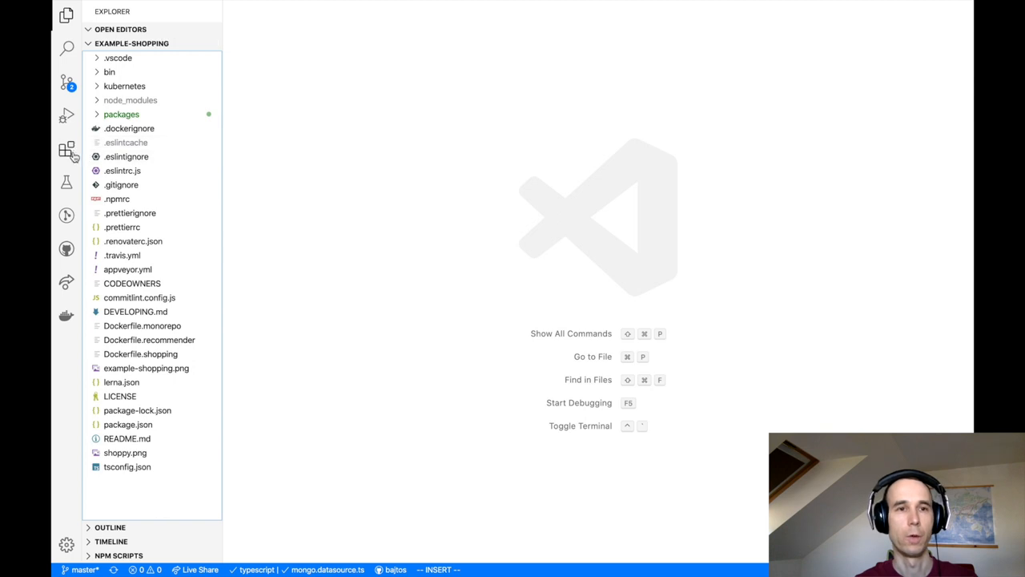
mouse_move(67, 151)
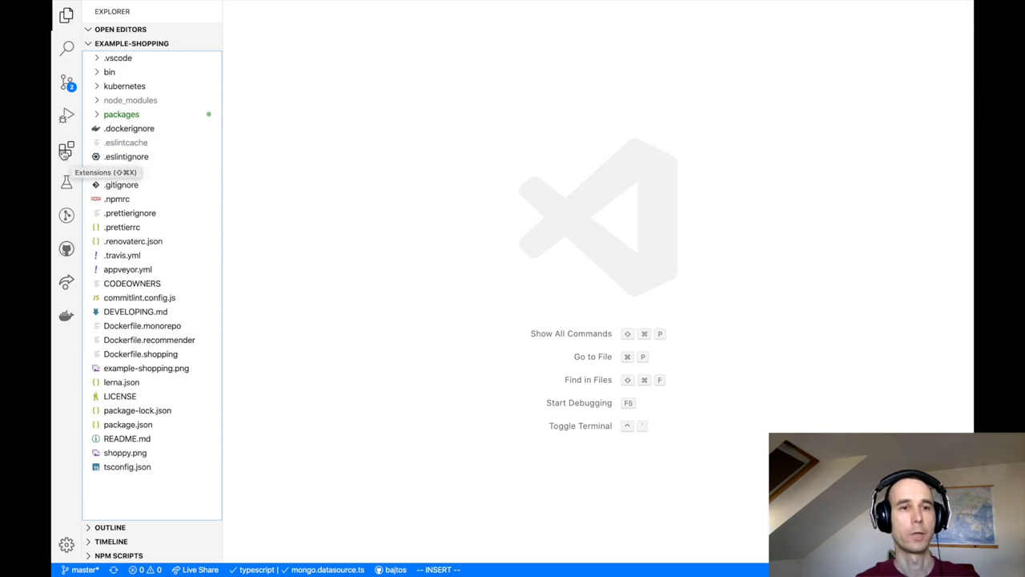
Step: Search extensions for 'prettier', view Prettier - Code formatter details, then close them
click(67, 150)
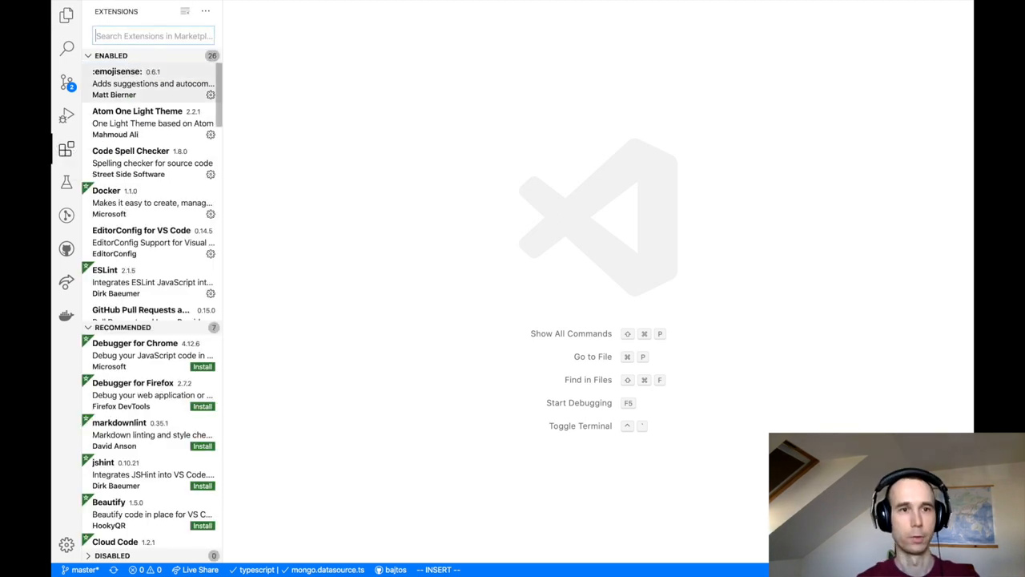
text(prettier)
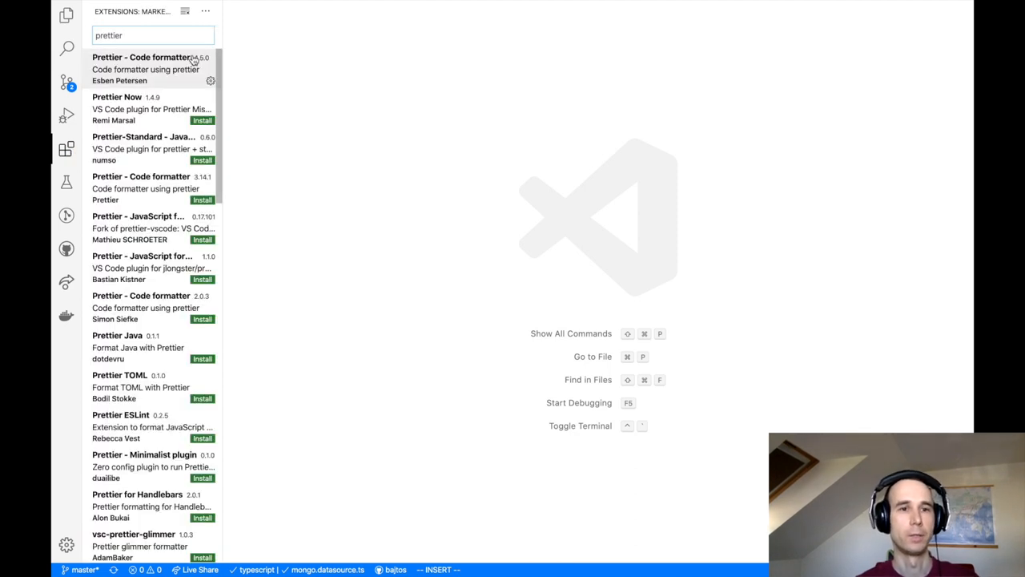
click(146, 67)
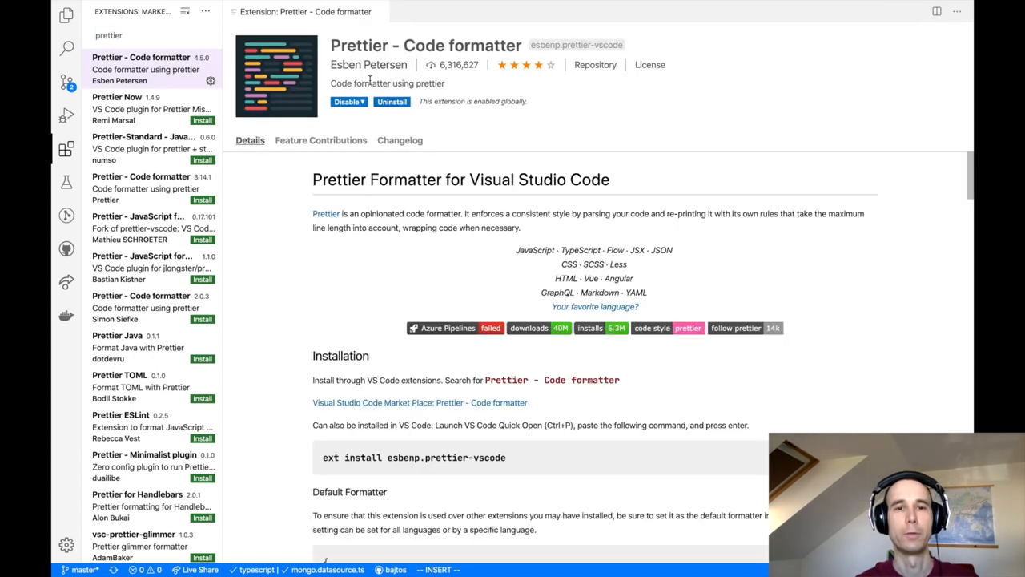
mouse_move(484, 144)
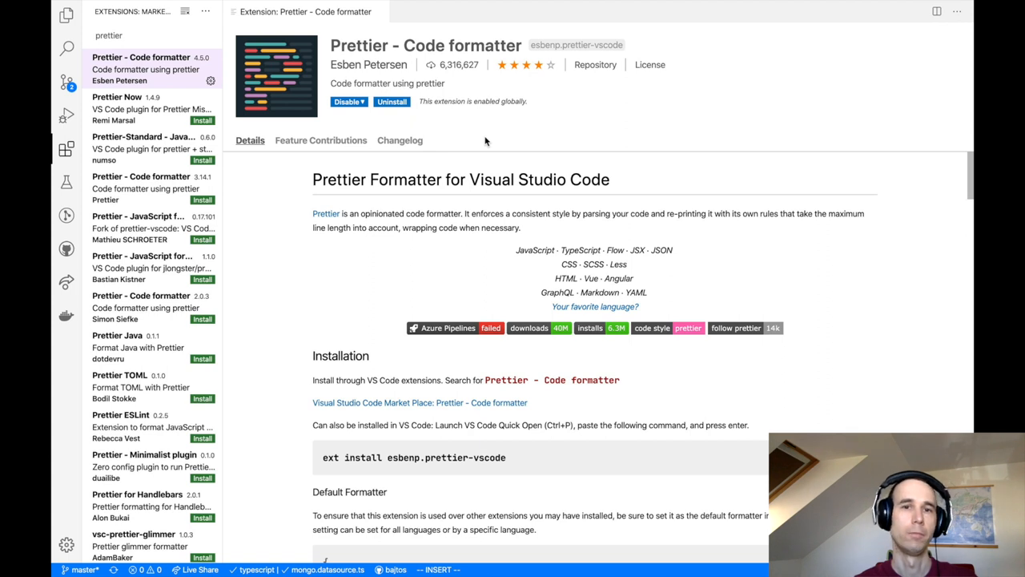
mouse_move(484, 144)
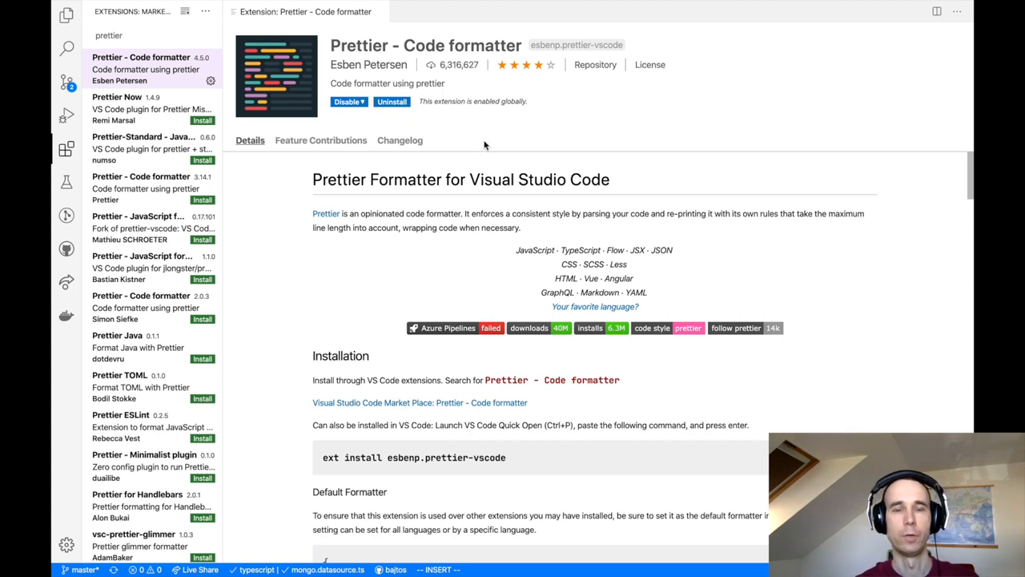
mouse_move(437, 128)
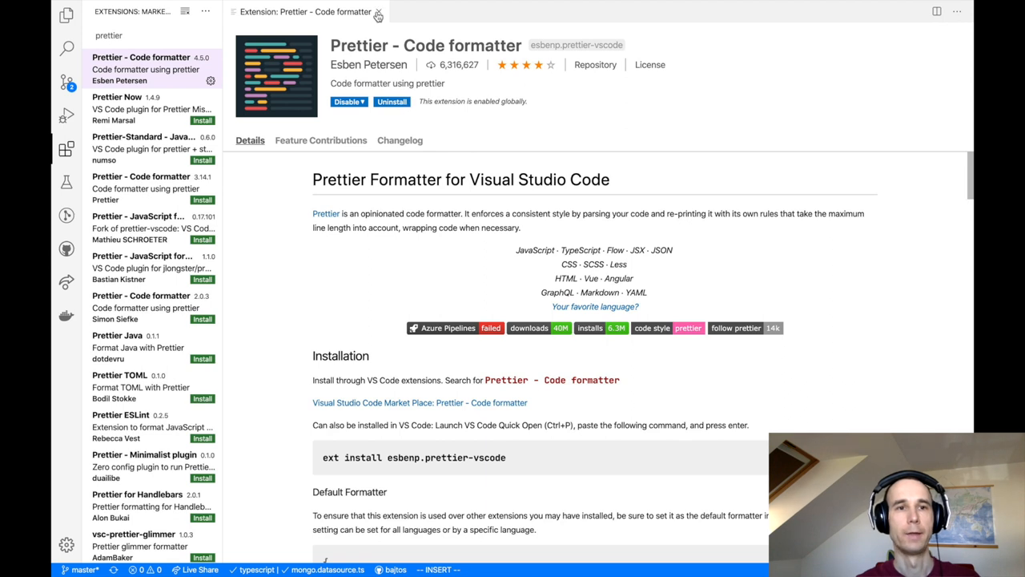
click(378, 13)
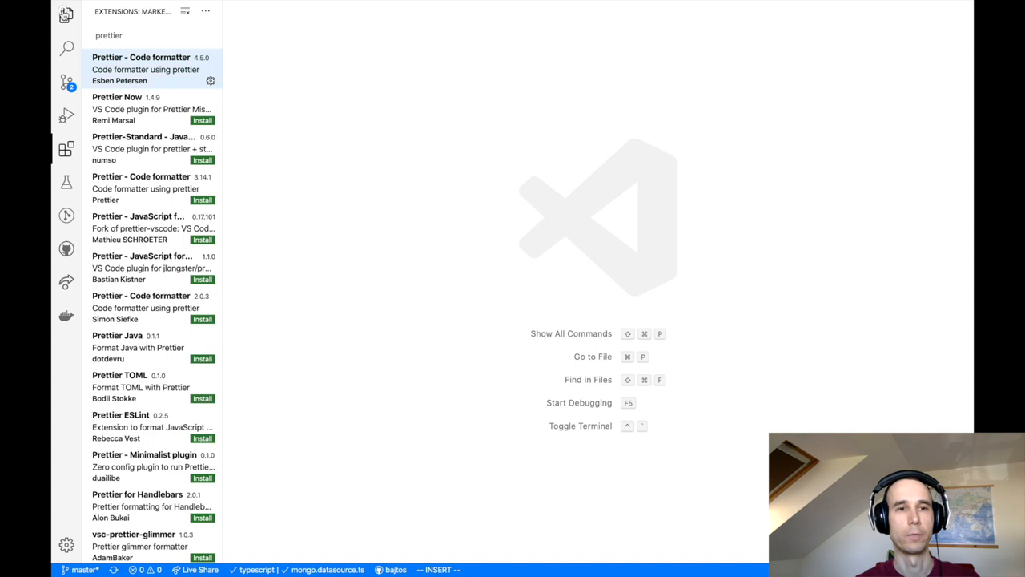
Step: Locate the datasource files via quick open 'dat' and copy the MongoDB JSON settings
click(67, 16)
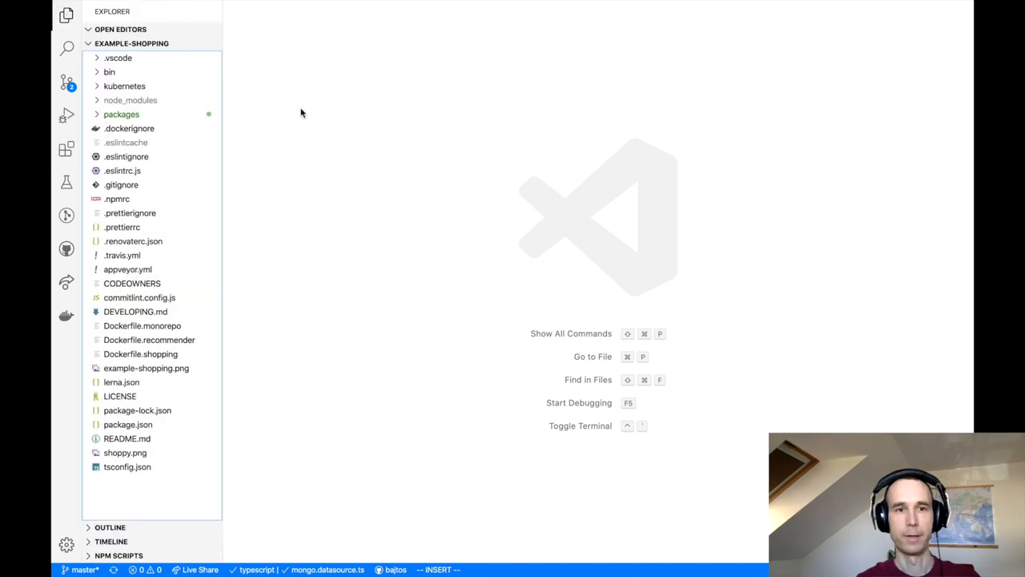
key(cmd+p)
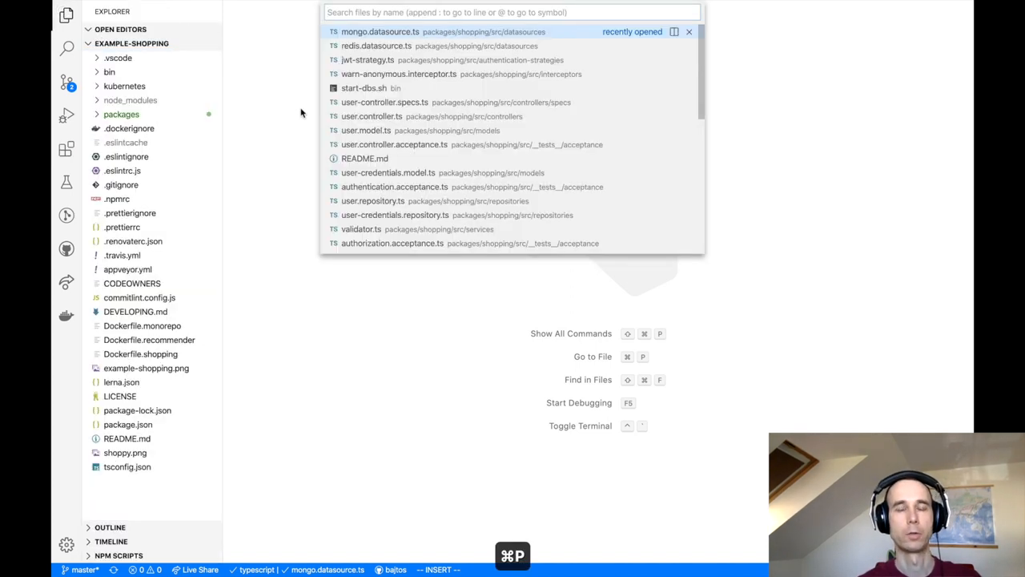
text(dat)
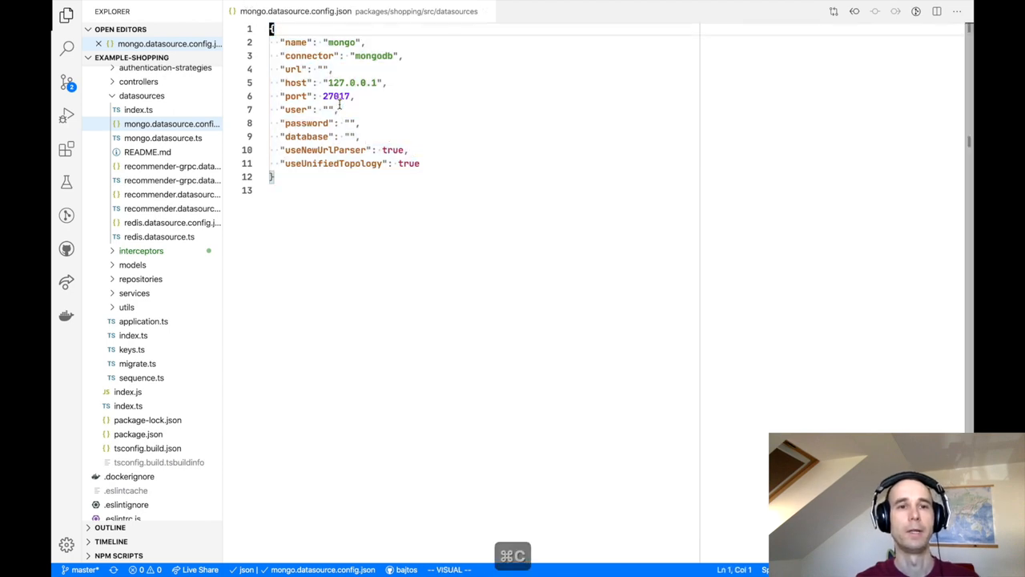
key(Escape)
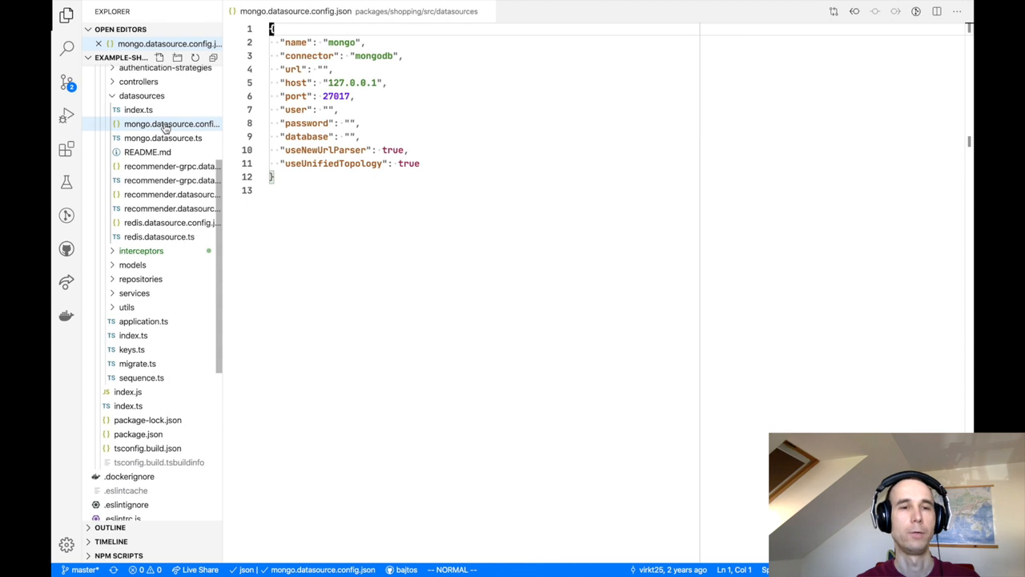
mouse_move(163, 138)
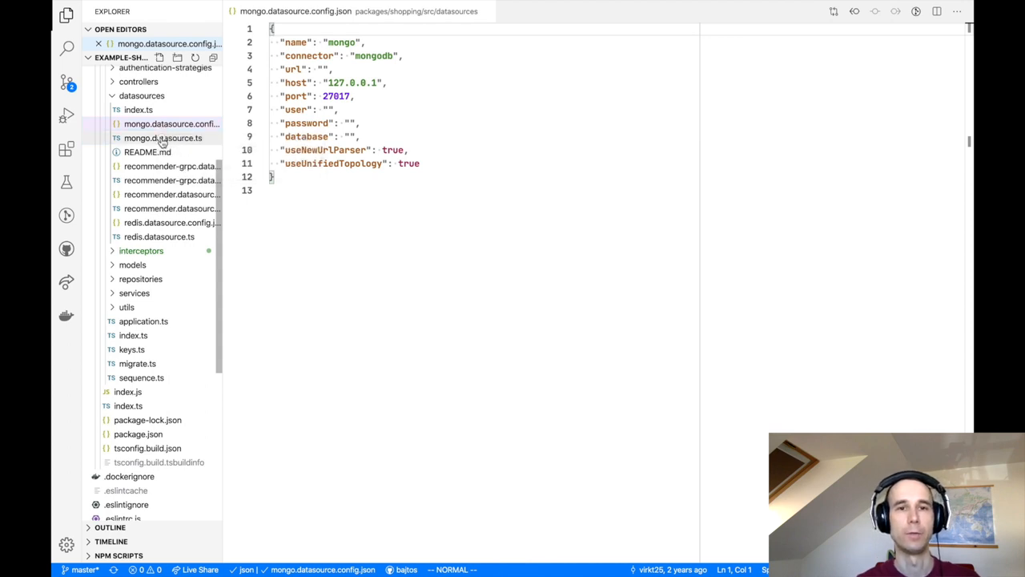
Step: Open mongo.datasource.ts and paste the settings as an inline const config object
click(164, 151)
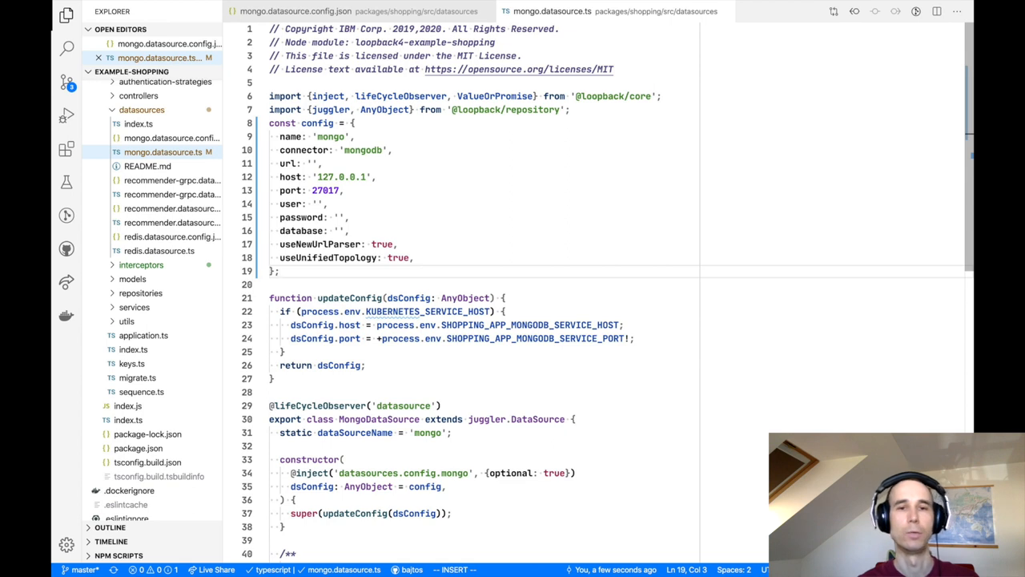
mouse_move(455, 71)
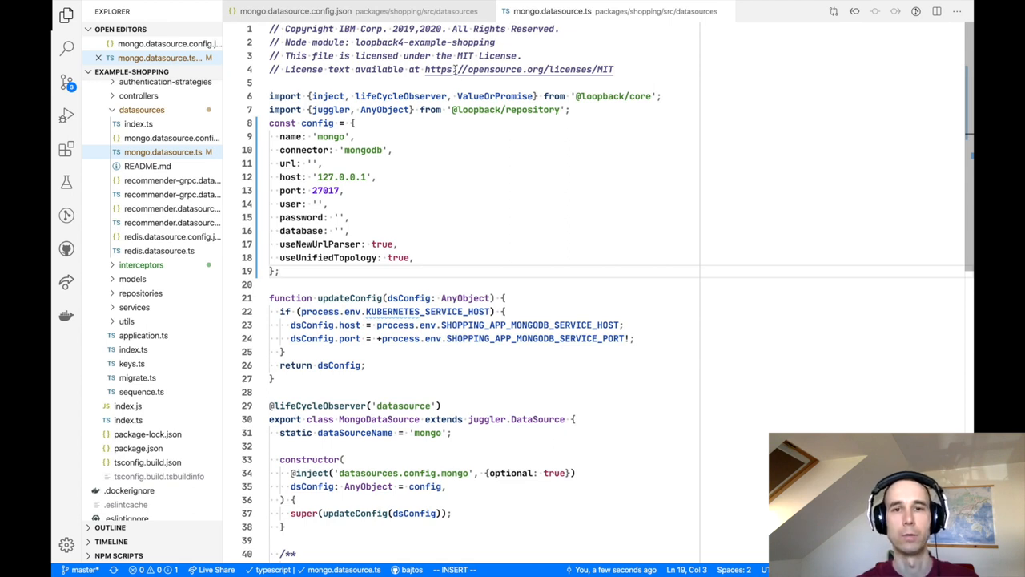
Step: Add a blank line after the imports and a new line below dataSourceName
key(Escape)
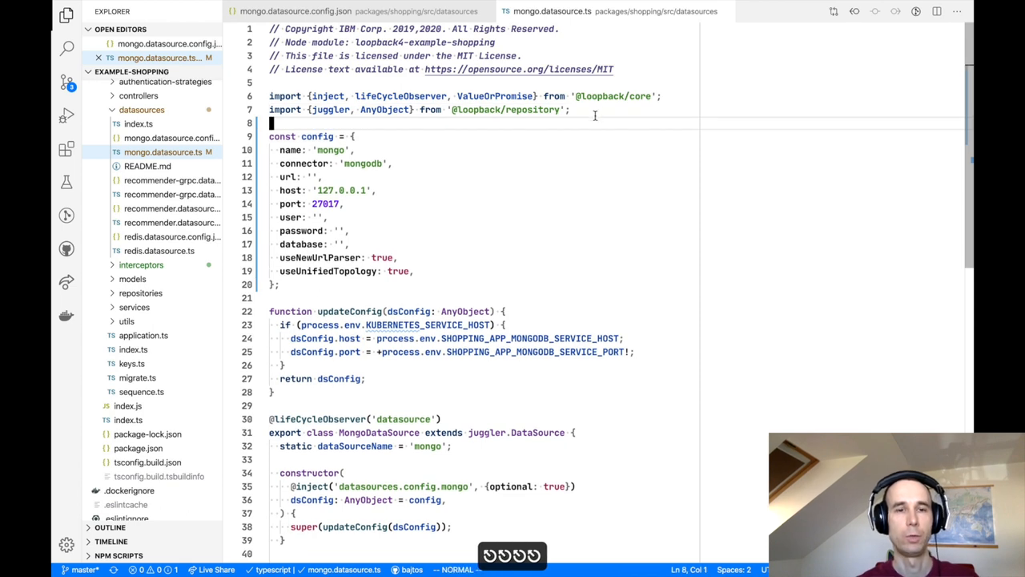
mouse_move(535, 218)
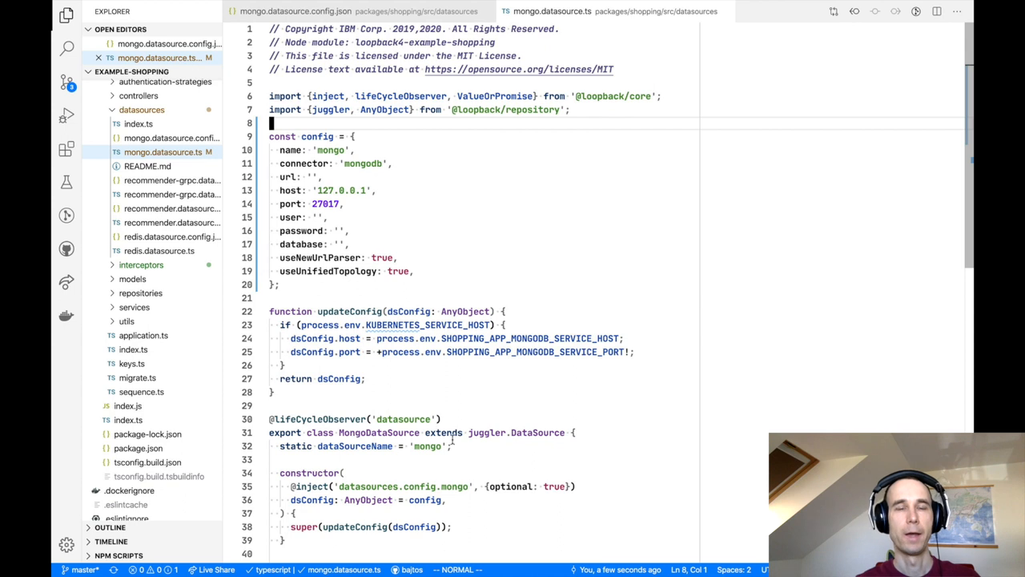
mouse_move(461, 387)
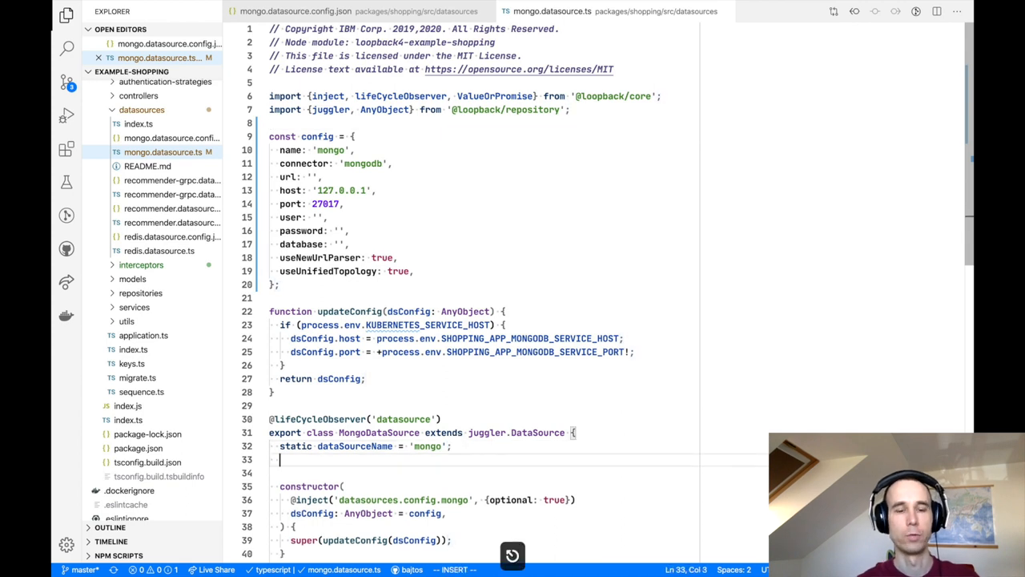
Step: Declare static readonly defaultConfig = config; inside the MongoDataSource class
text(static)
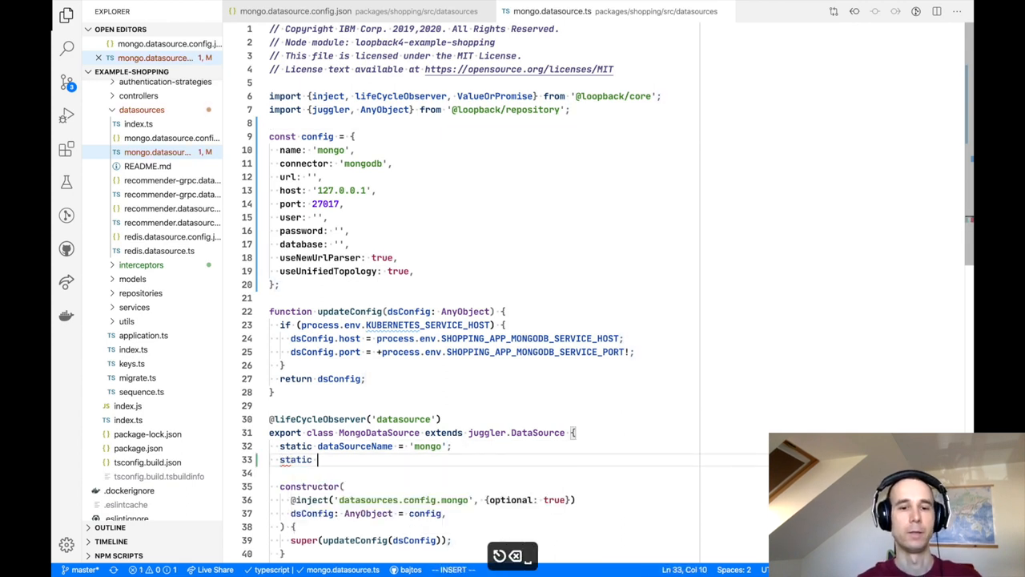
text(readonly)
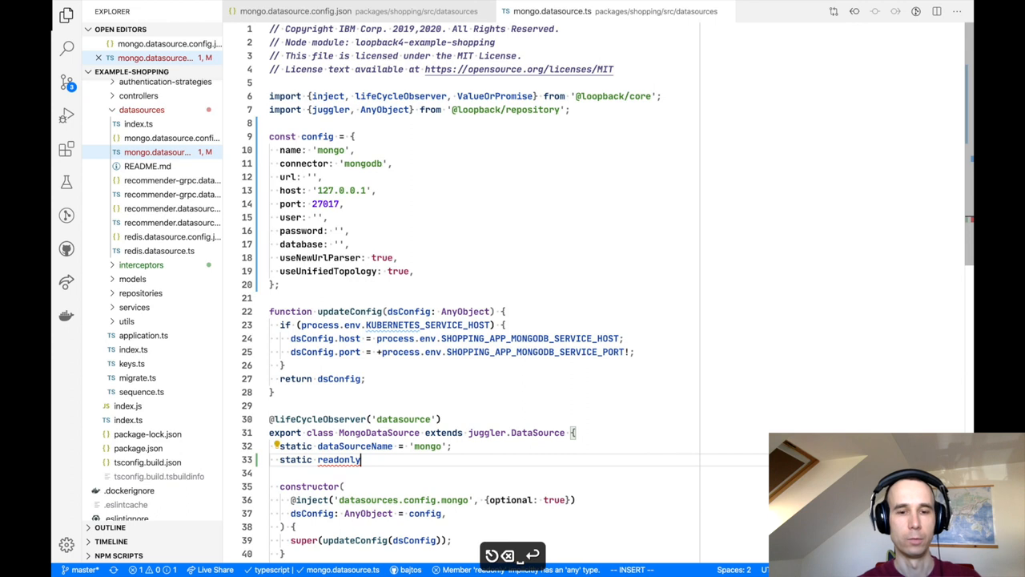
text(defaultConfig =)
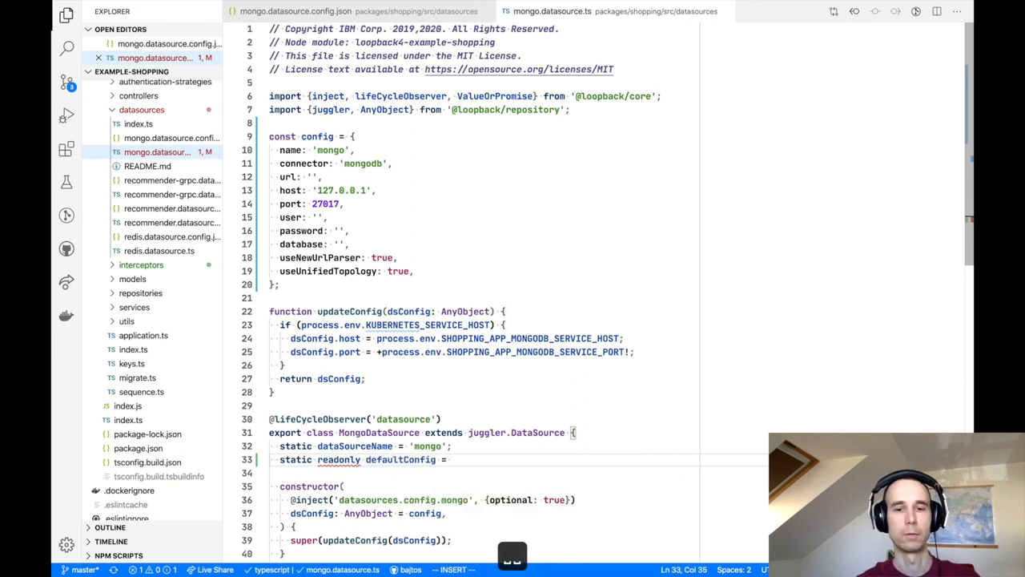
text(config;)
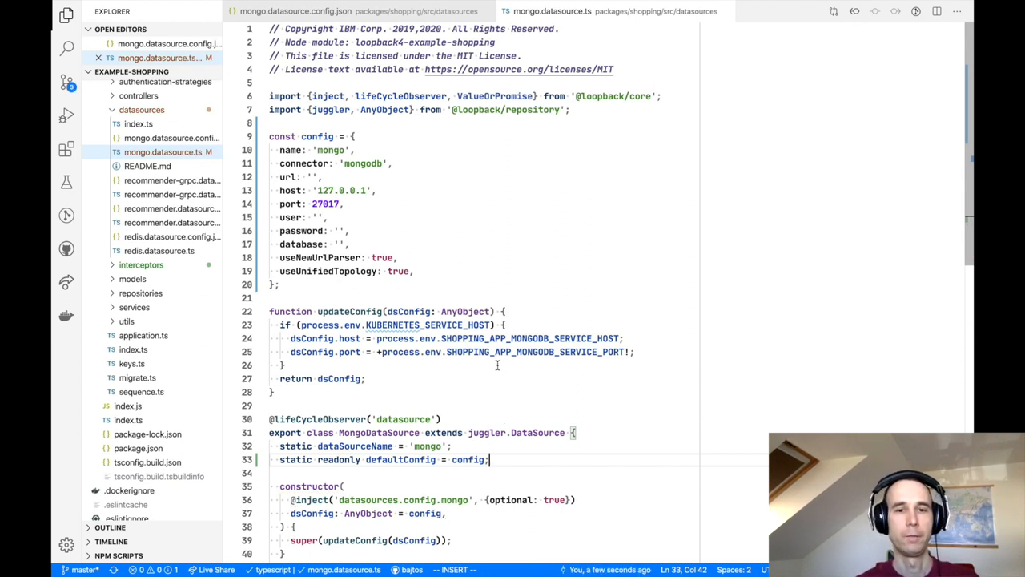
mouse_move(525, 365)
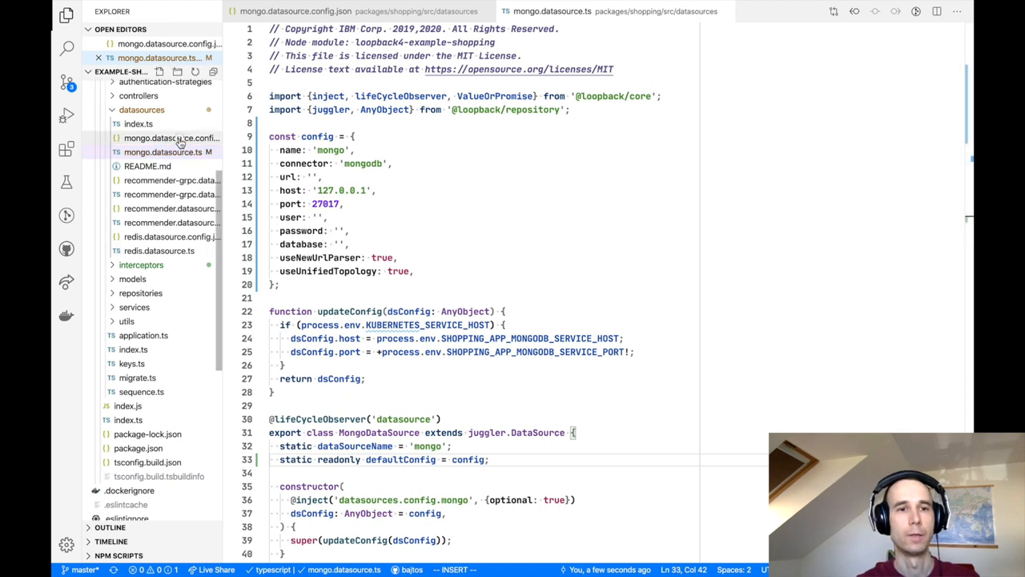
Step: Delete mongo.datasource.config.json from the datasources folder via the Explorer
right_click(152, 138)
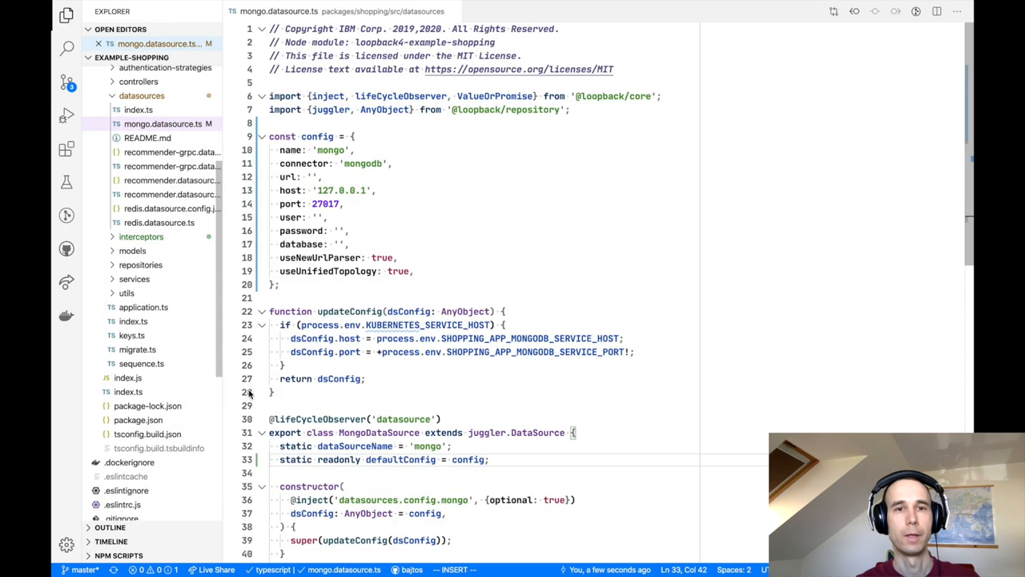
mouse_move(404, 336)
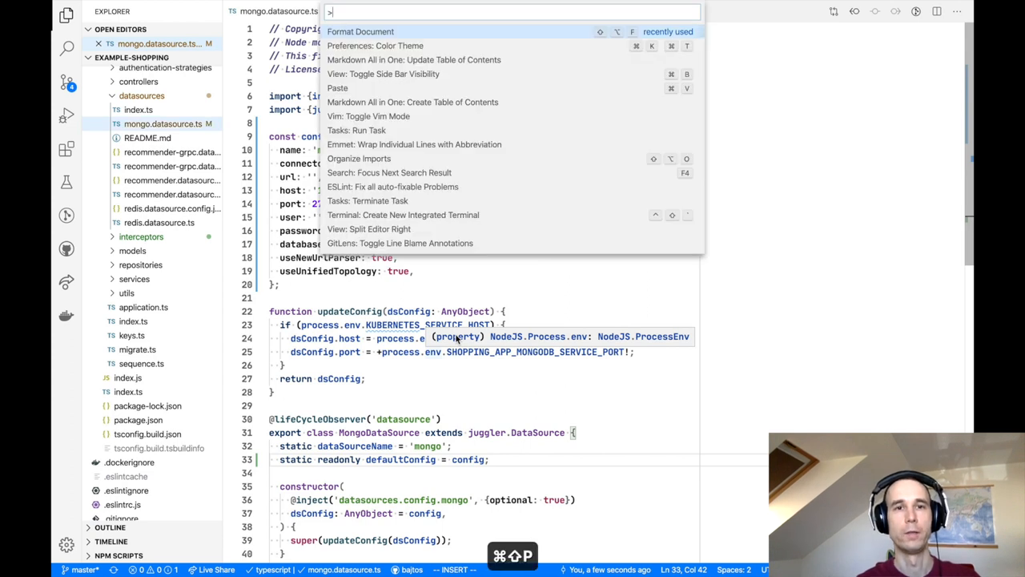
Step: Run the Build Server task, executing npm --silent run build in the terminal
text(build)
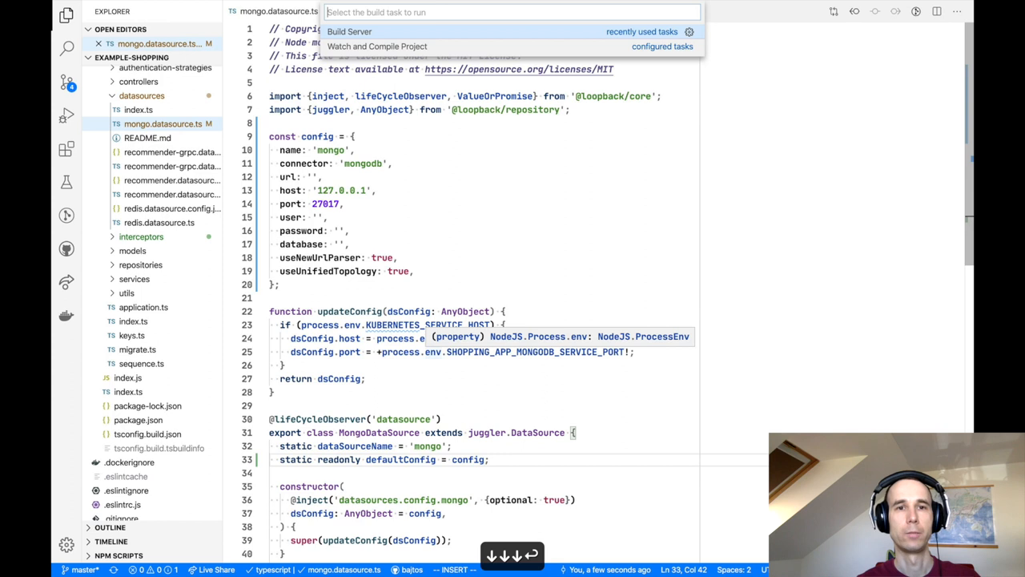
click(349, 32)
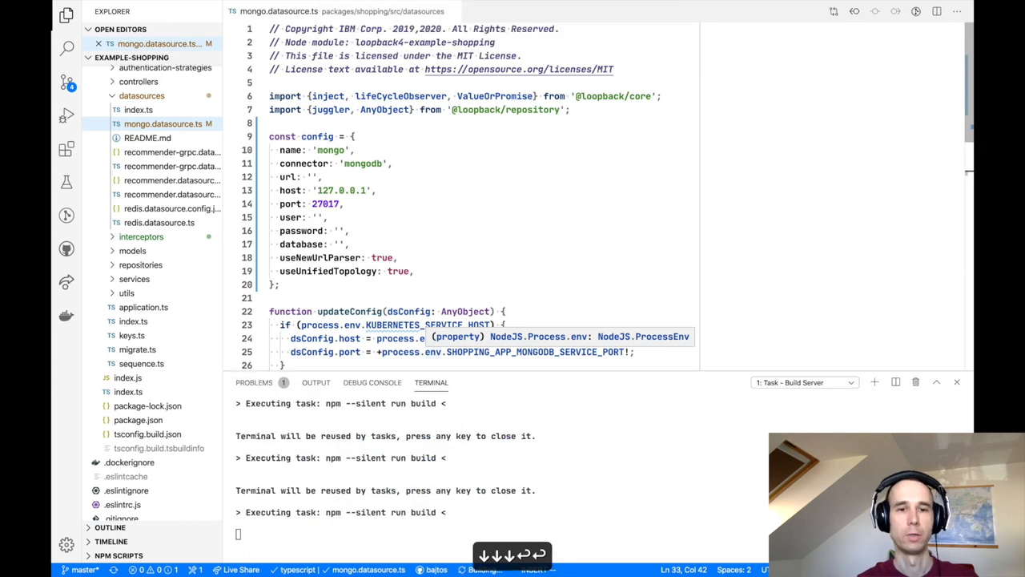